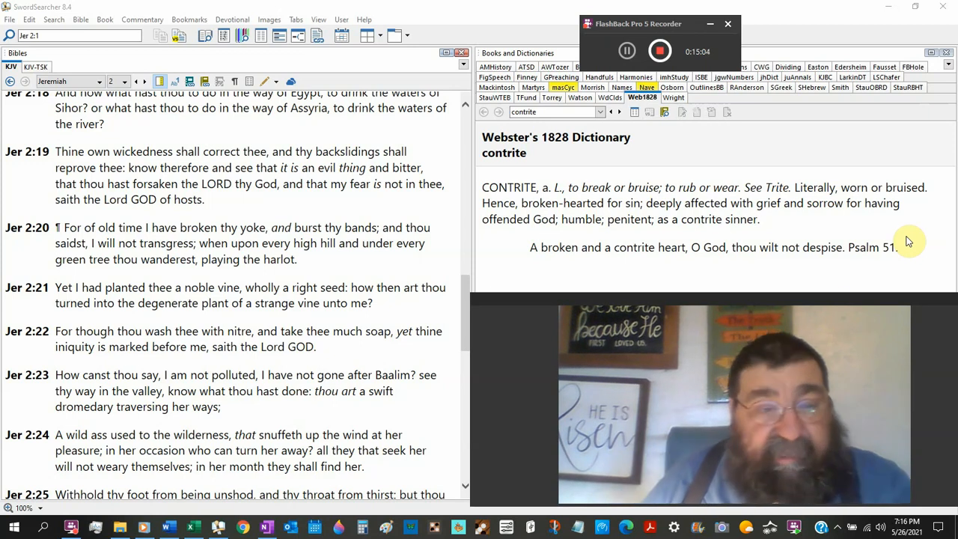
pyautogui.moveTo(448, 328)
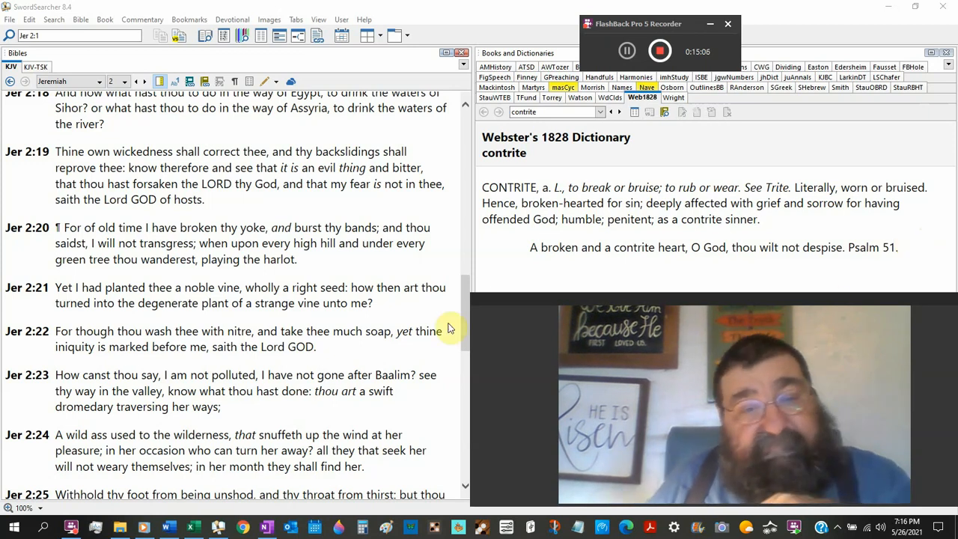
pyautogui.scroll(-3)
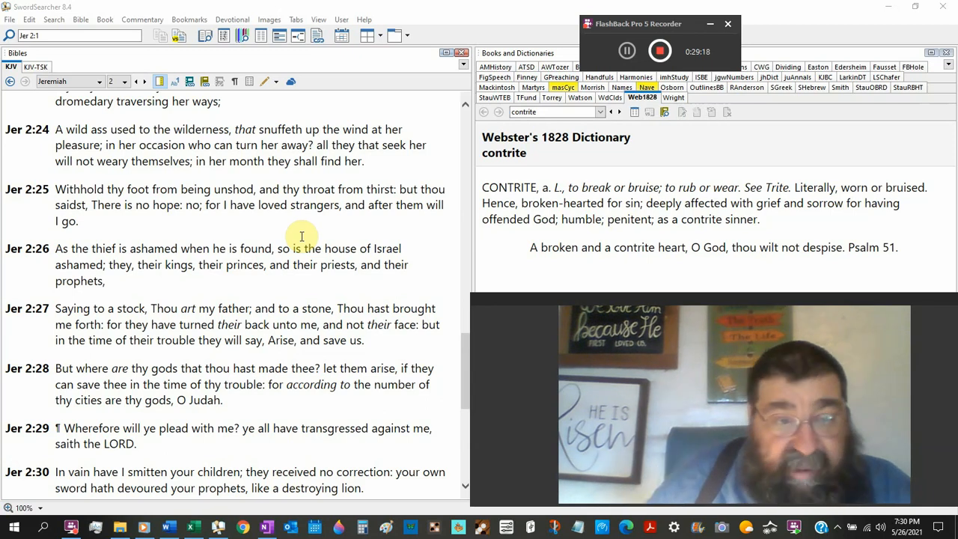
pyautogui.scroll(-3)
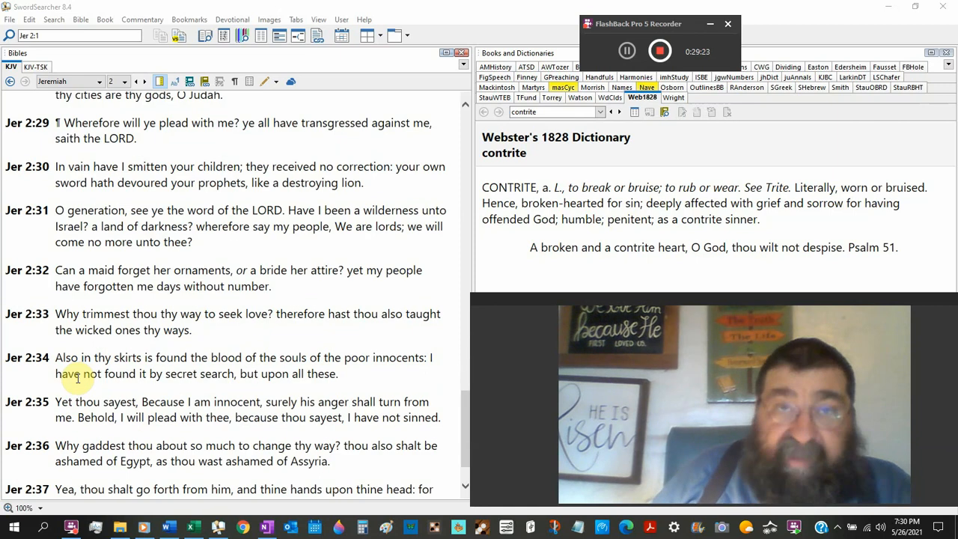